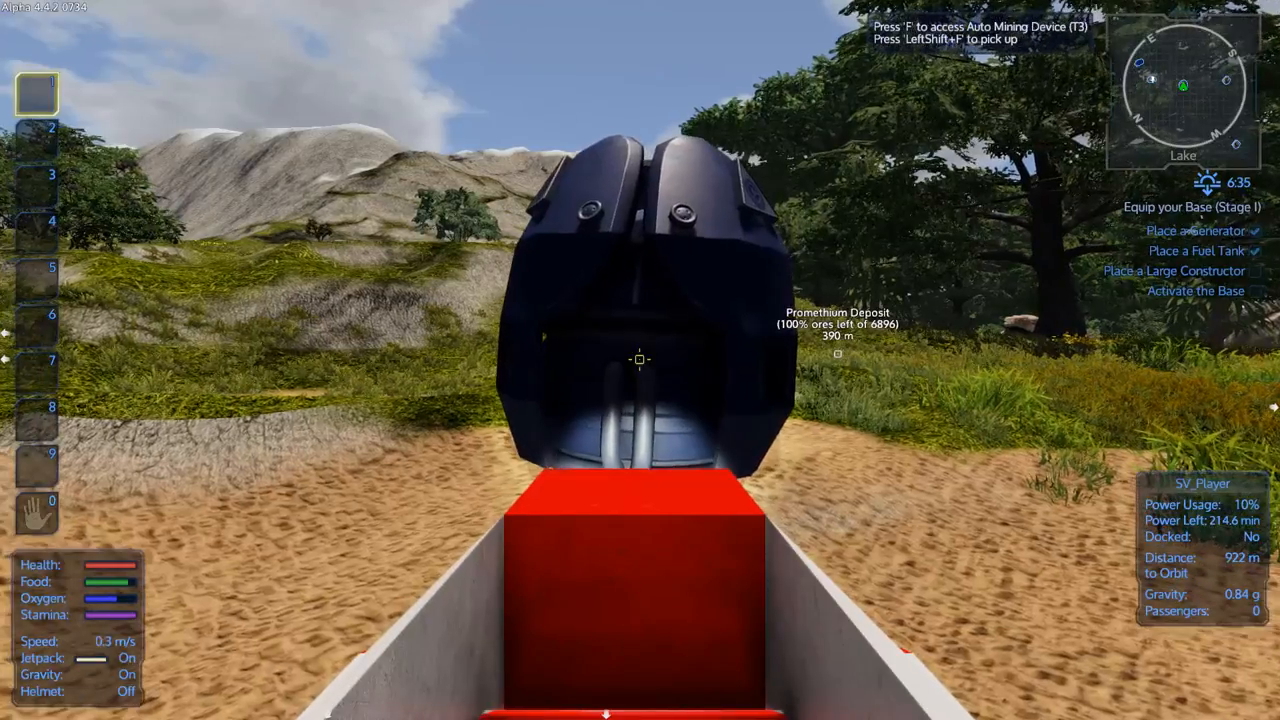
Step: Exit the small vessel at the promethium miner and return to the glass-domed base
key("f")
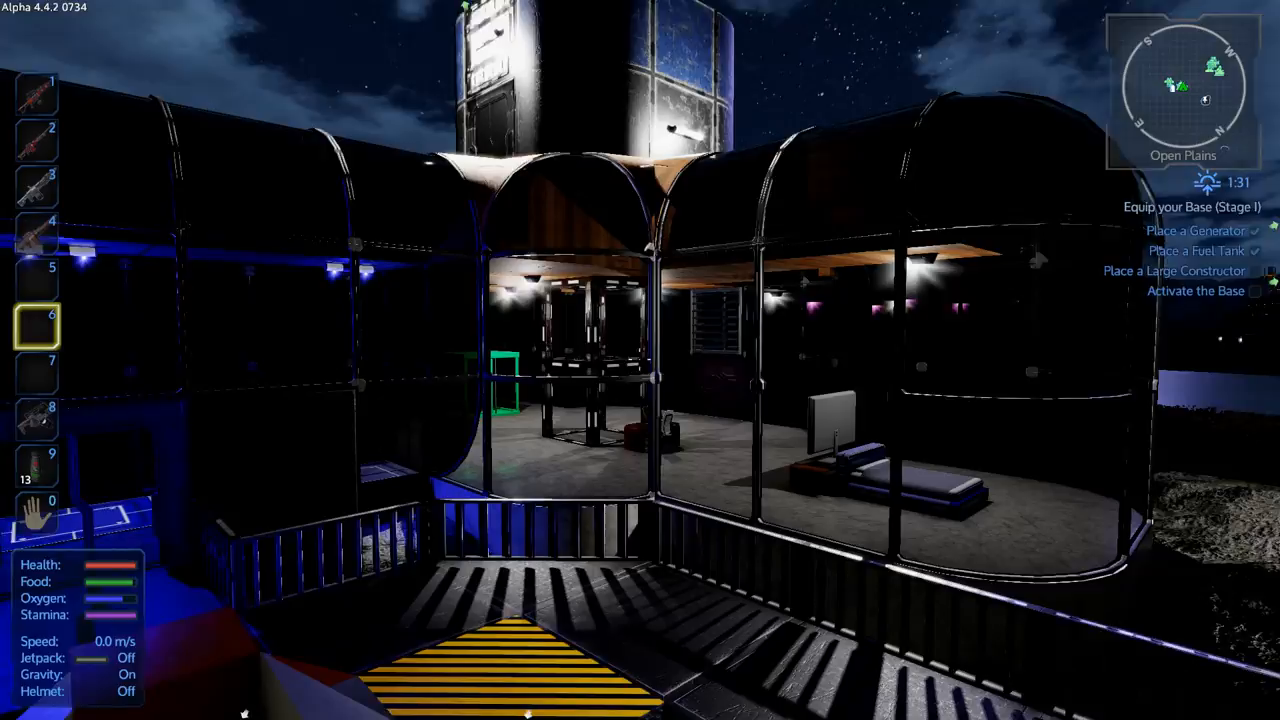
mouse_move(640, 360)
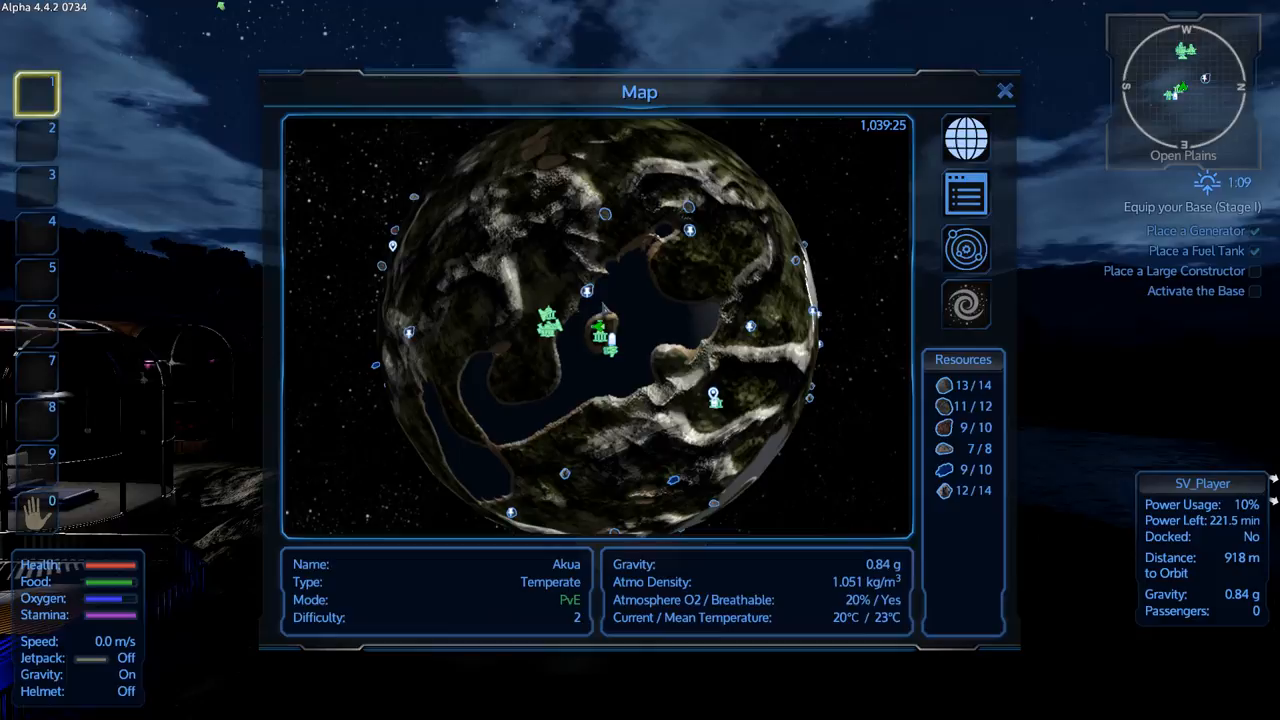
Step: Close the planet map and fly the small vessel to the copper deposit by the lake
left_click(1004, 92)
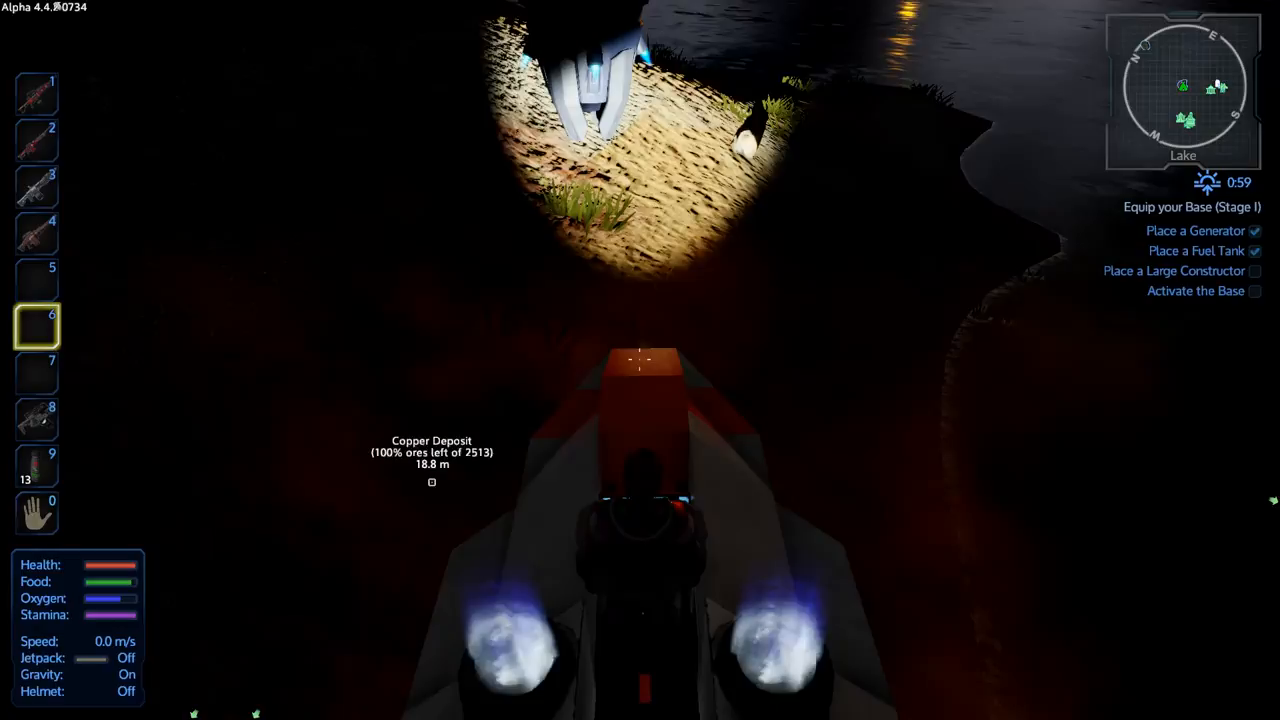
Step: Land beside the cobalt deposit and get out of the cockpit
key("f")
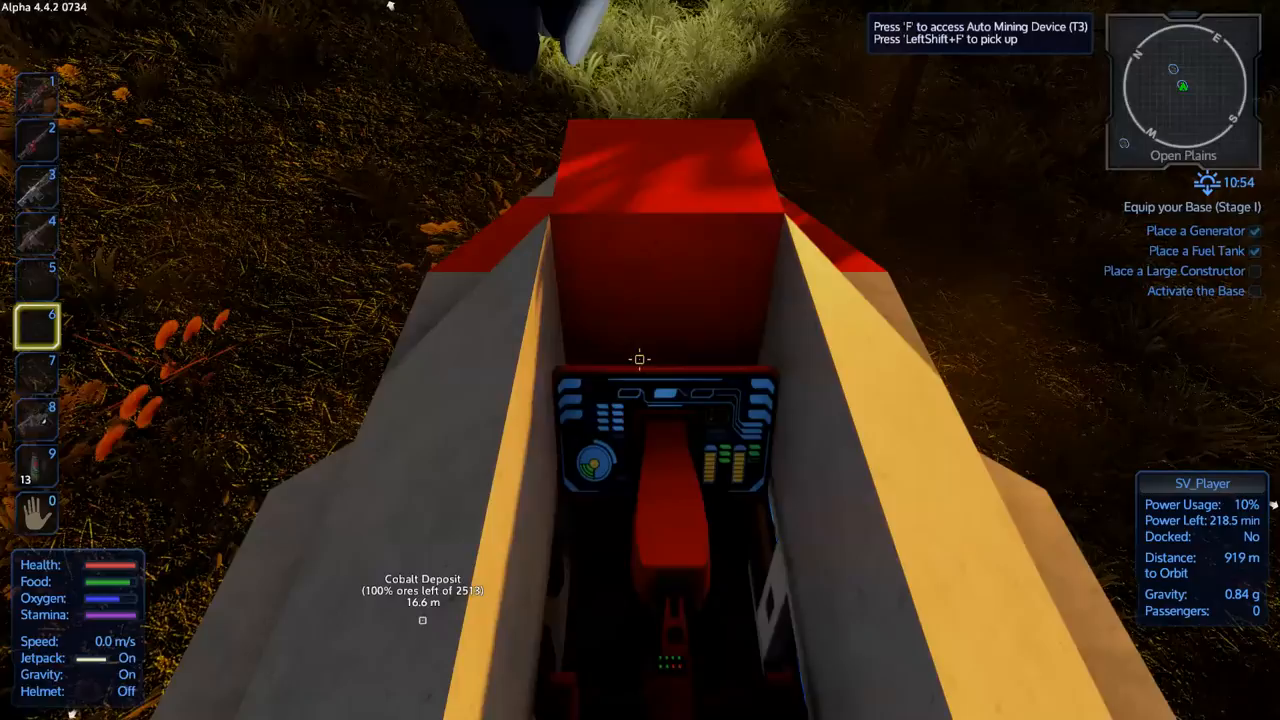
Step: Move fuel packs from the inventory into the vessel's fuel tank, then bring up the planet map
key("f")
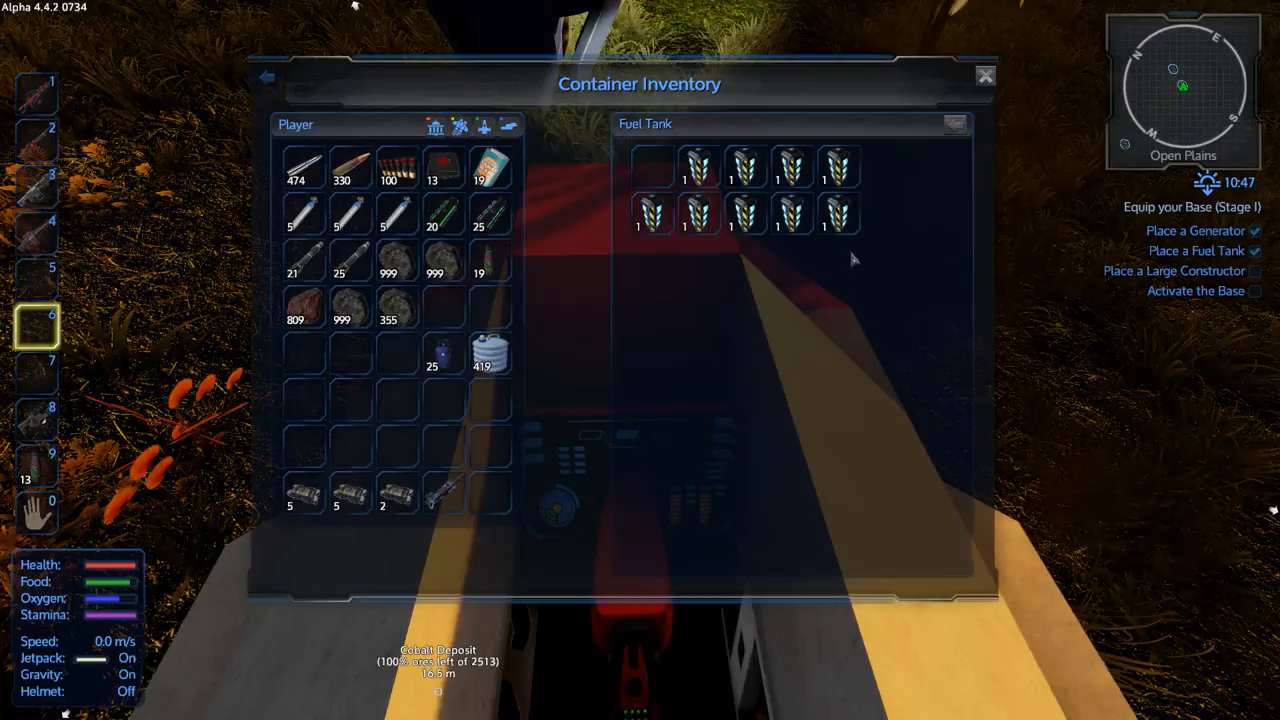
left_click(984, 76)
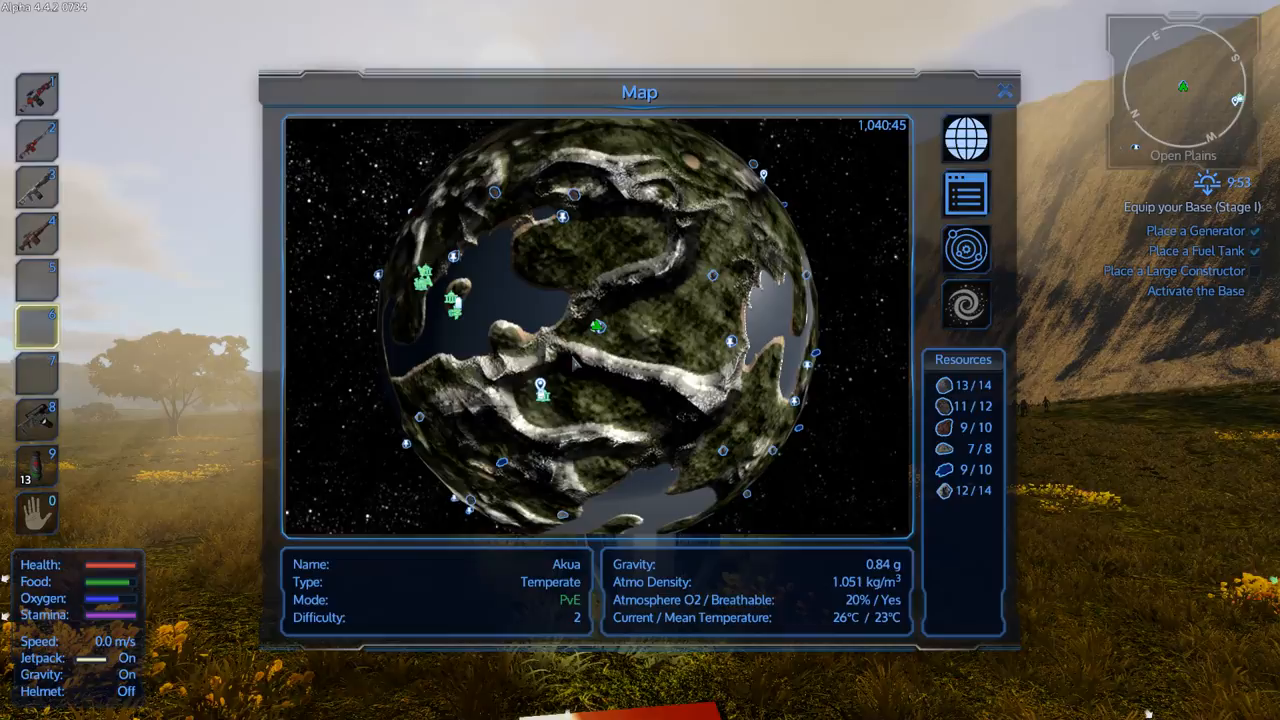
Step: Close the map, board the small vessel and fly forward over the plains to the auto-miner site
left_click(1006, 90)
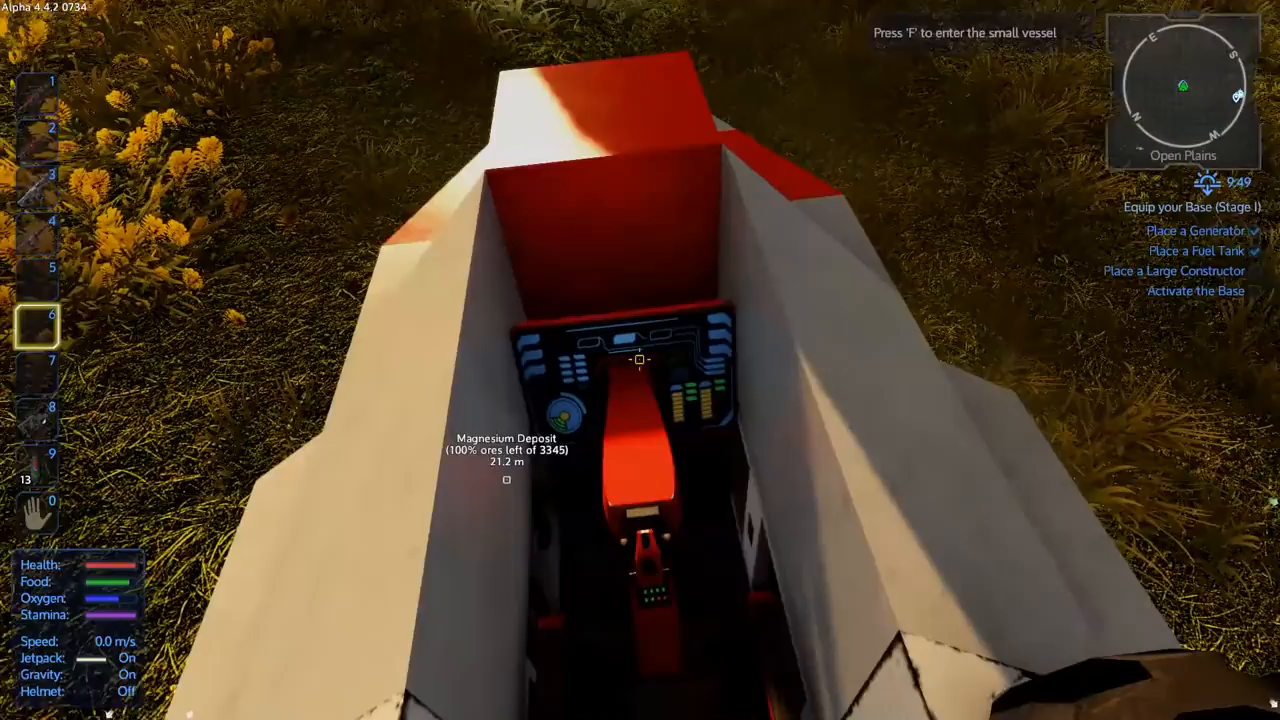
key("f")
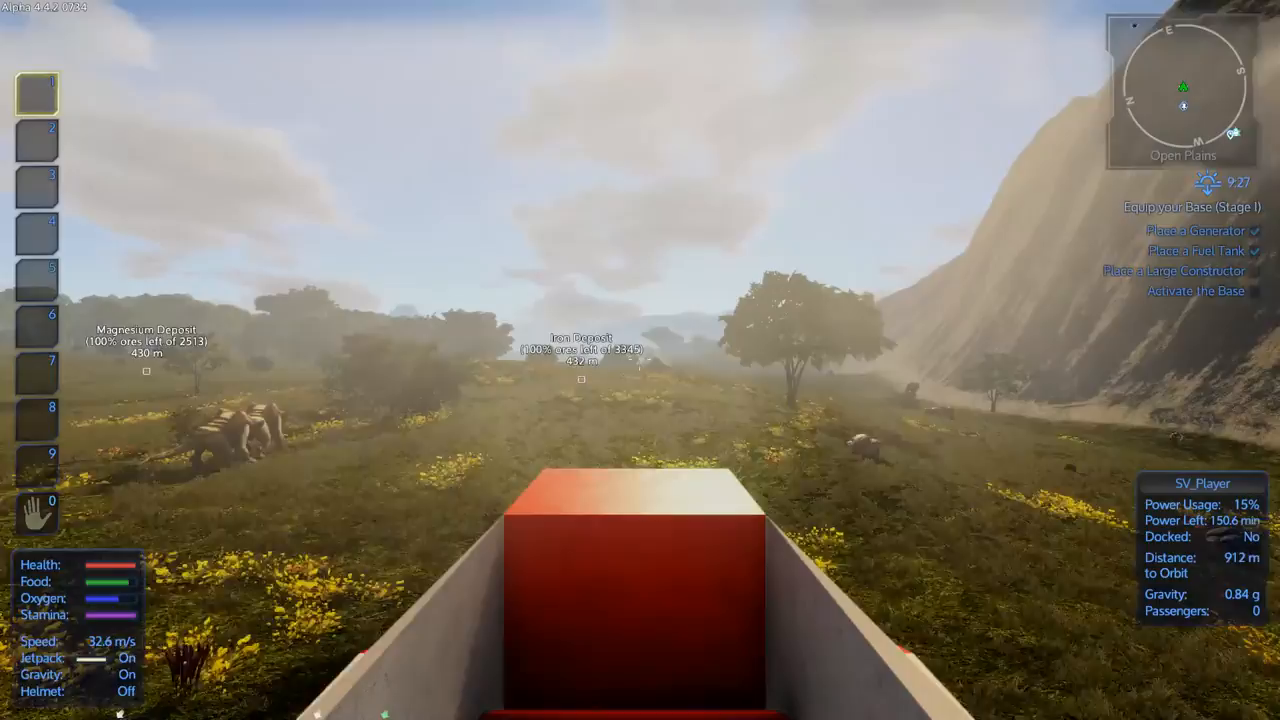
key("m")
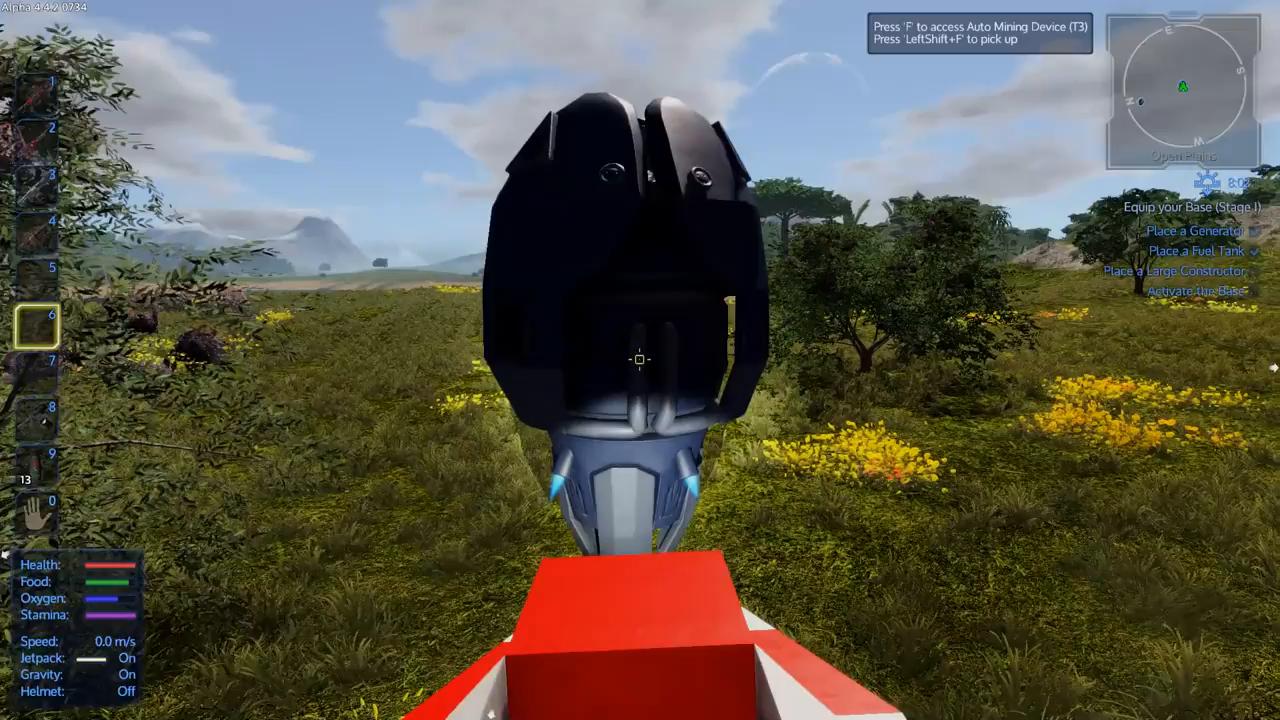
key("f")
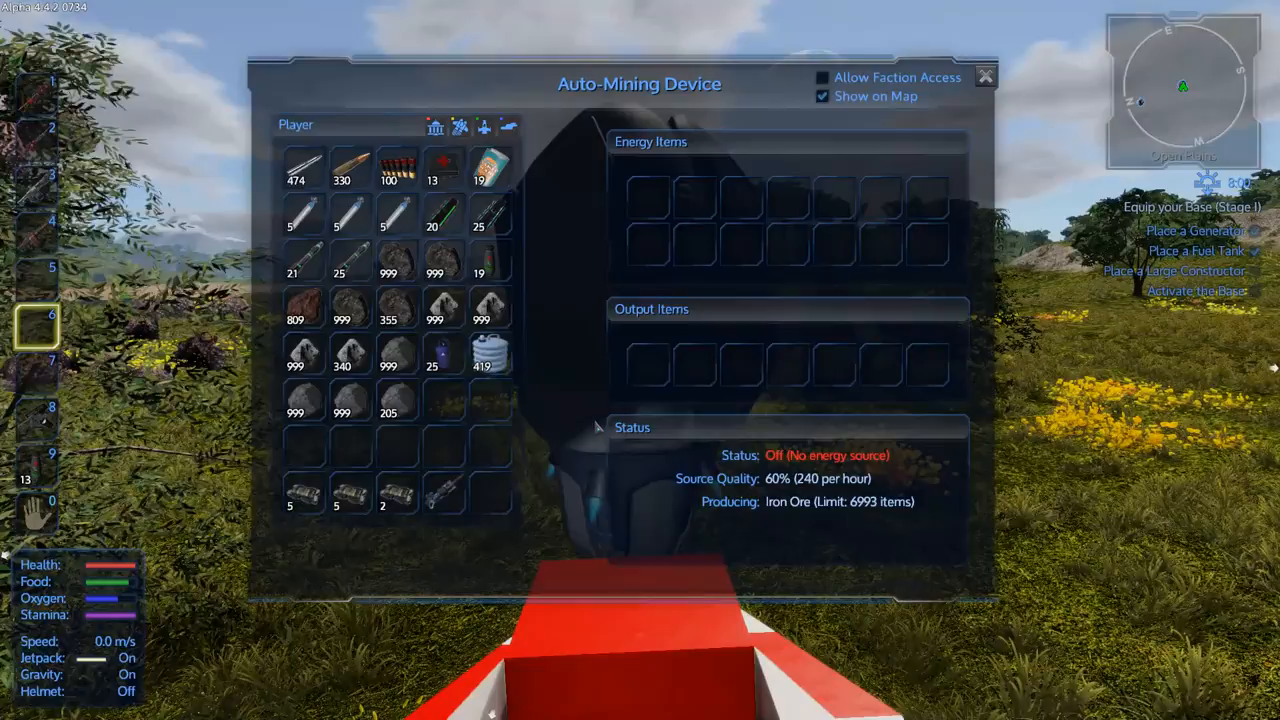
left_click(984, 76)
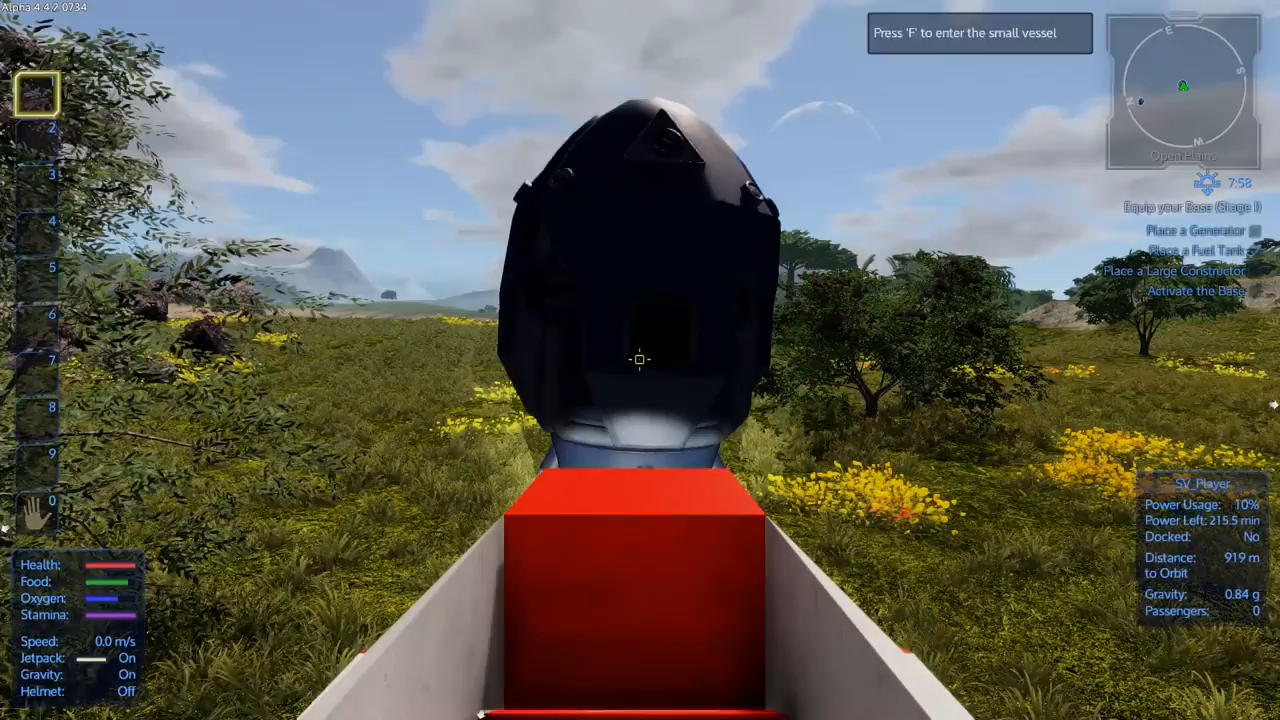
Step: Check the map for the lakeside Promethium deposit and set an auto-mining device on it
key("m")
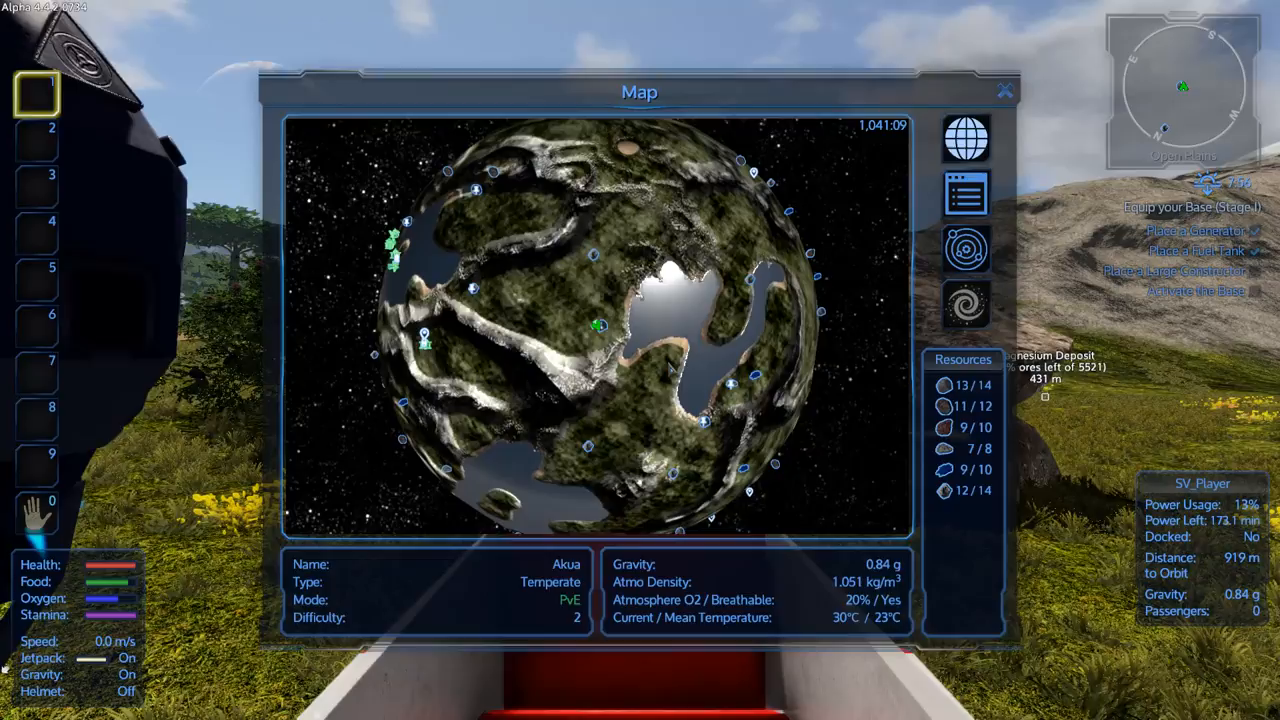
left_click(1004, 90)
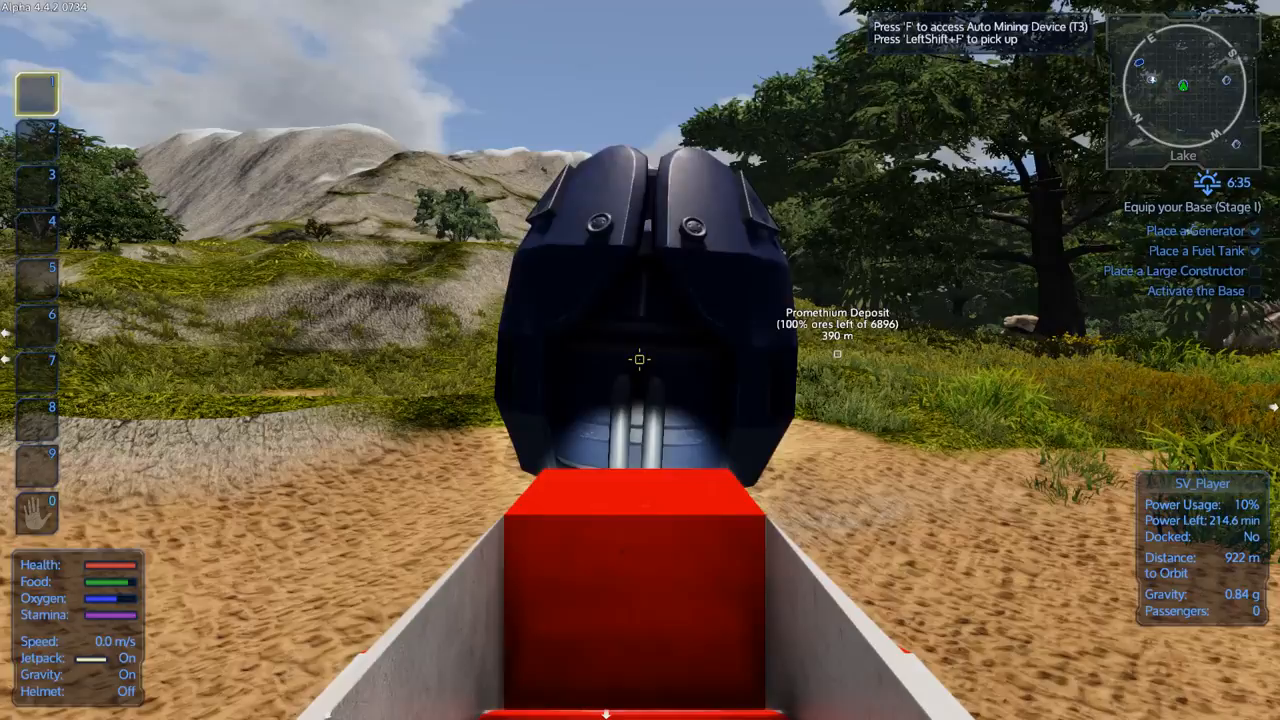
Step: Check the new auto-mining device's status, then head to the riverbank near the Magnesium deposit
key("f")
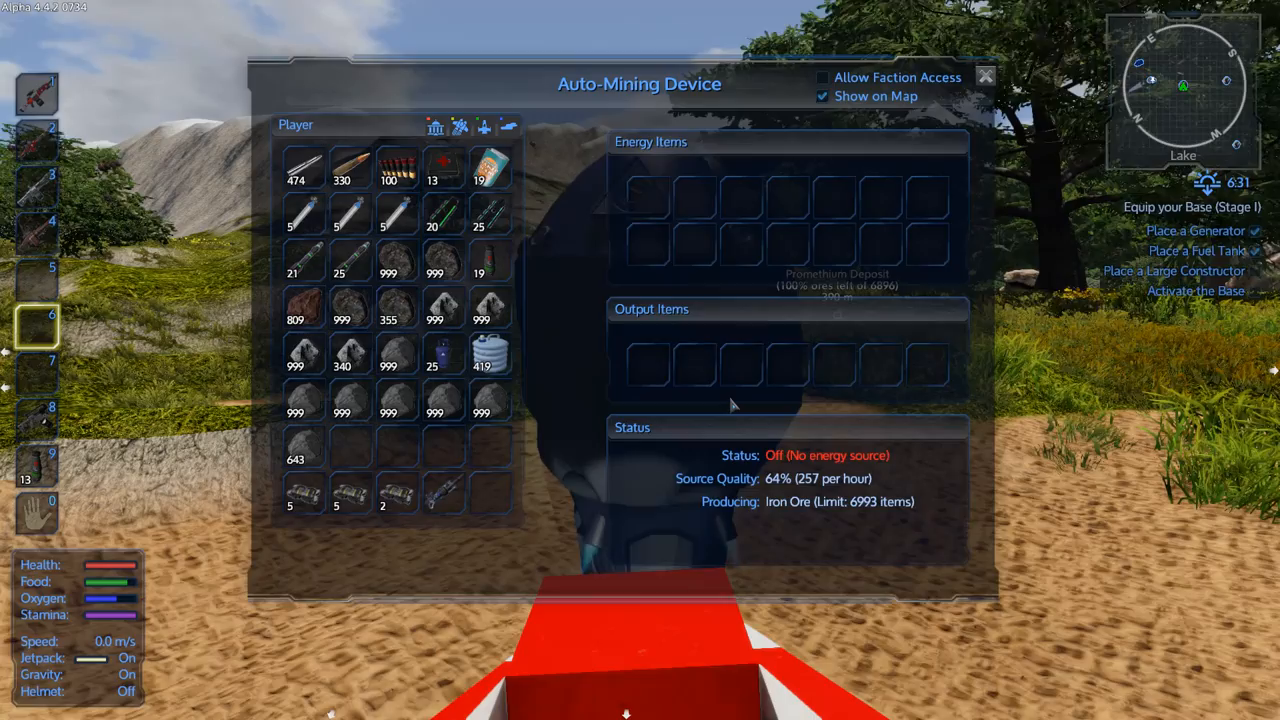
key("Escape")
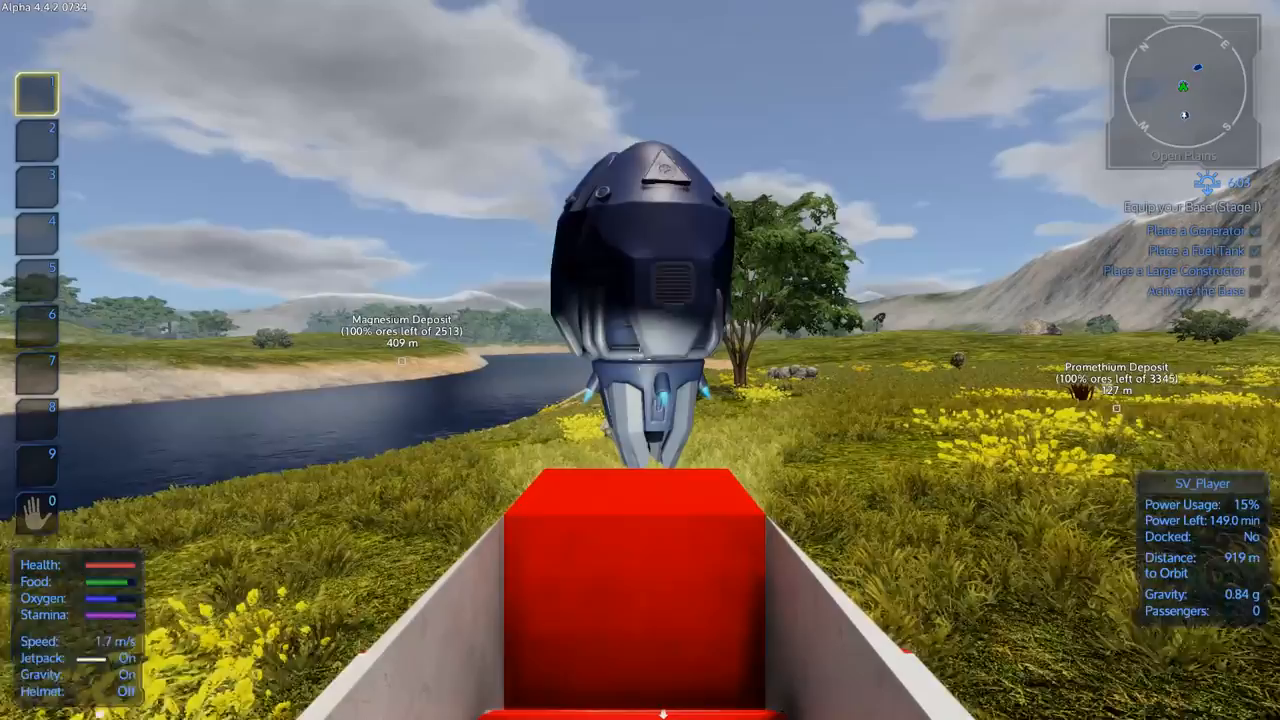
Step: Fly the small vessel back and land it on the grass below the cliff beside the base
key("f")
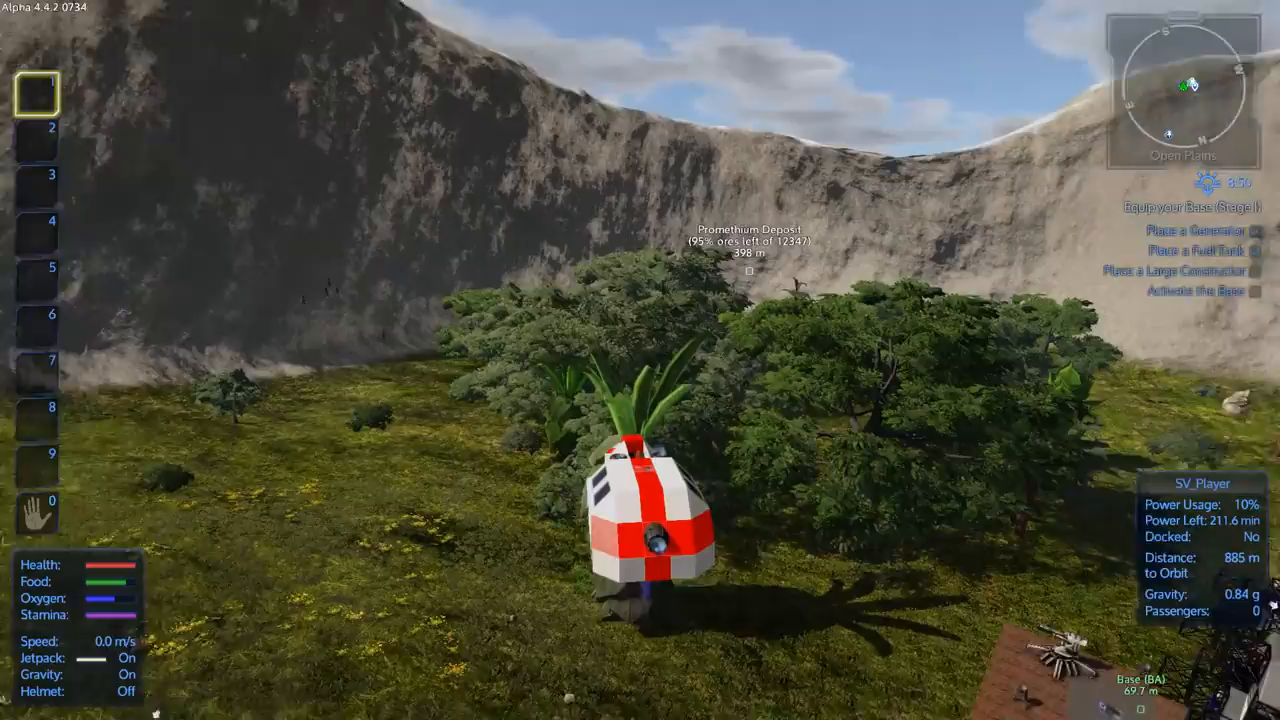
Step: Leave the vessel and walk into the base up to the Advanced Constructor
key("w")
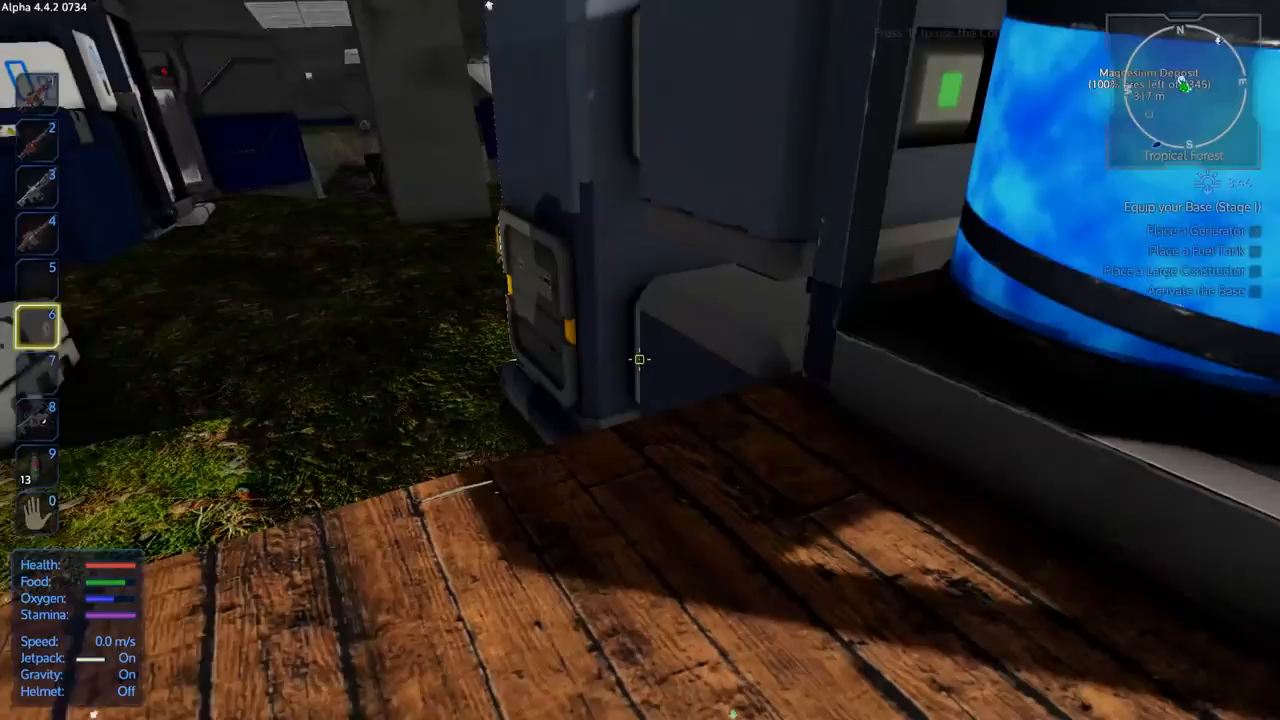
Step: Collect the finished Sathium Ingot batch, switch the Advanced Constructor on and queue iron and silicon ingot batches
left_click(640, 360)
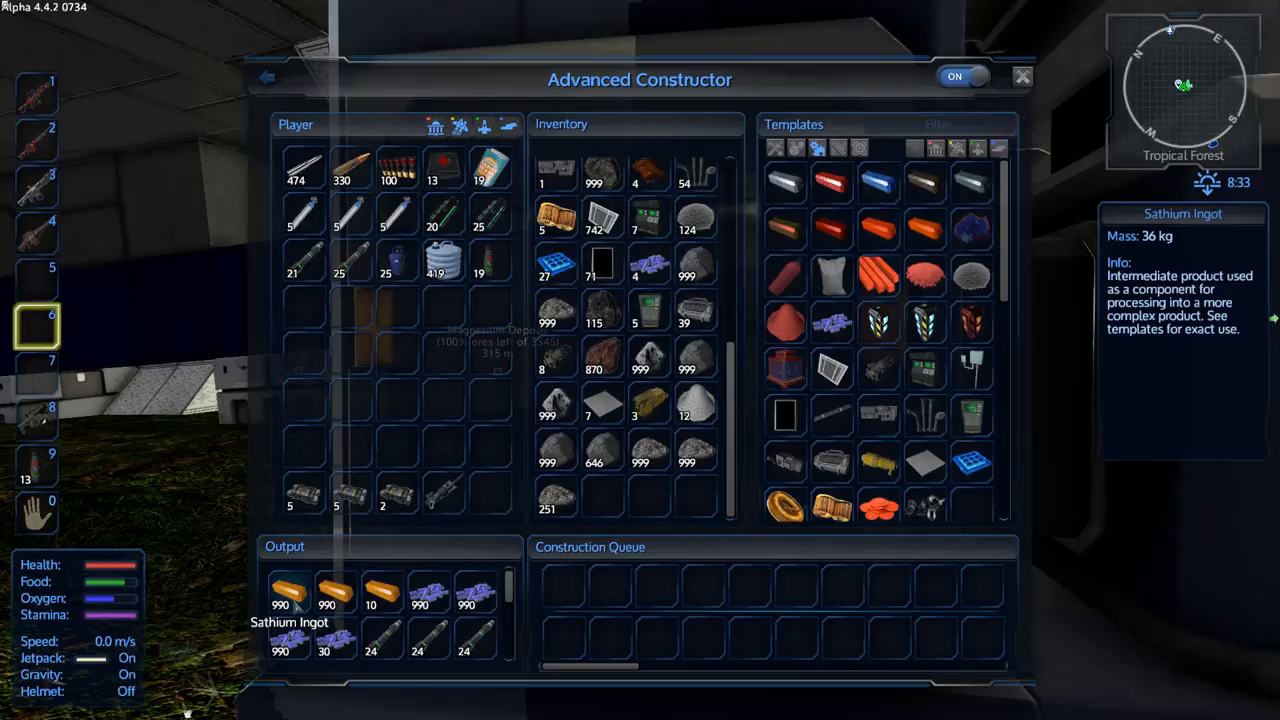
left_click(290, 592)
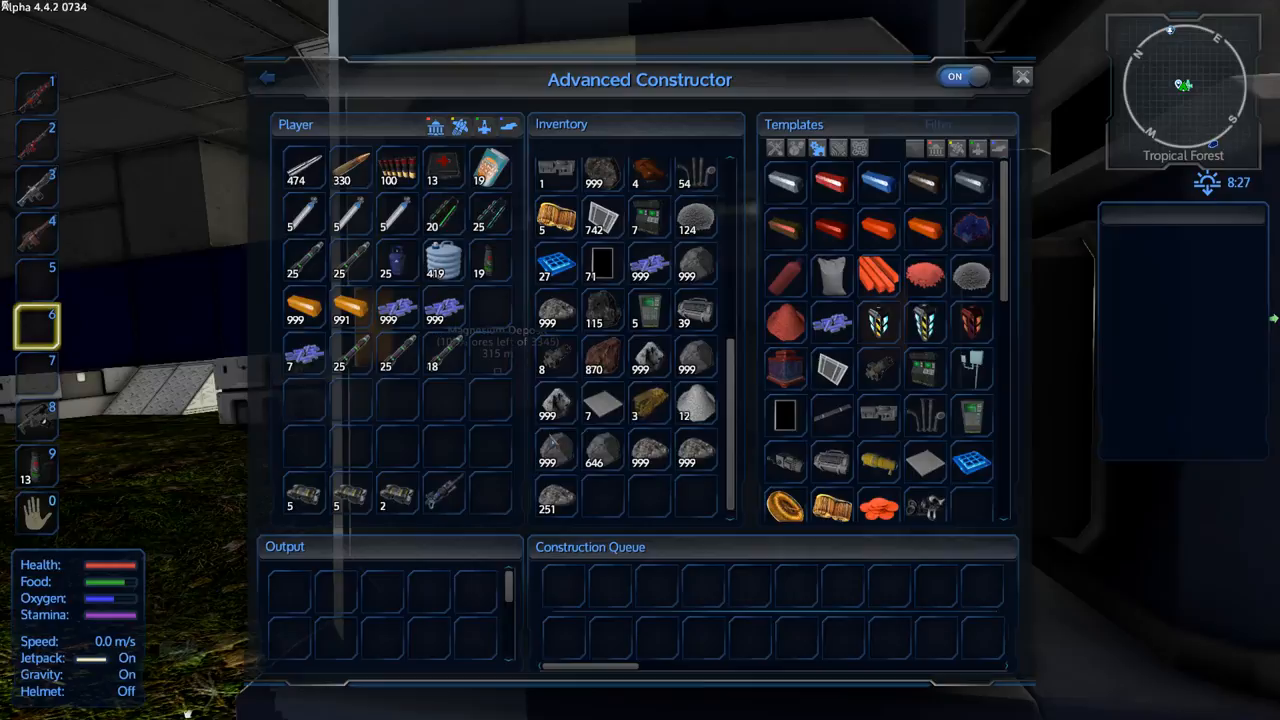
left_click(924, 320)
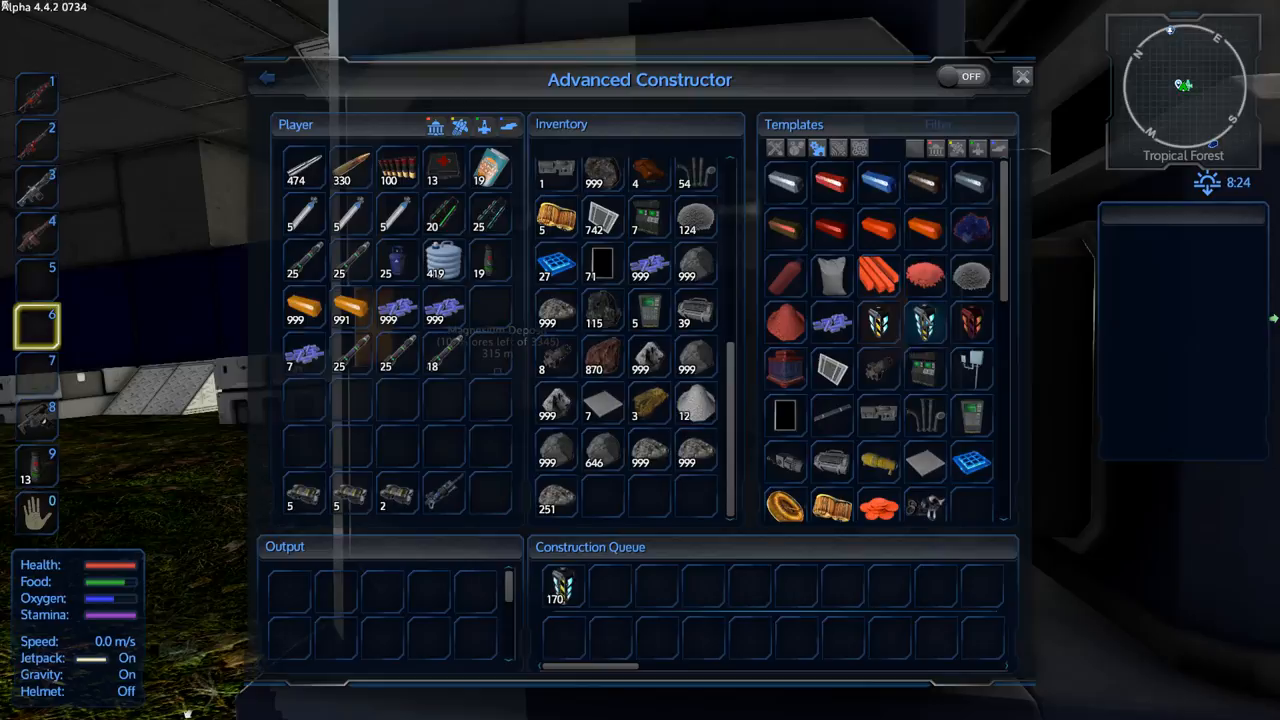
left_click(784, 184)
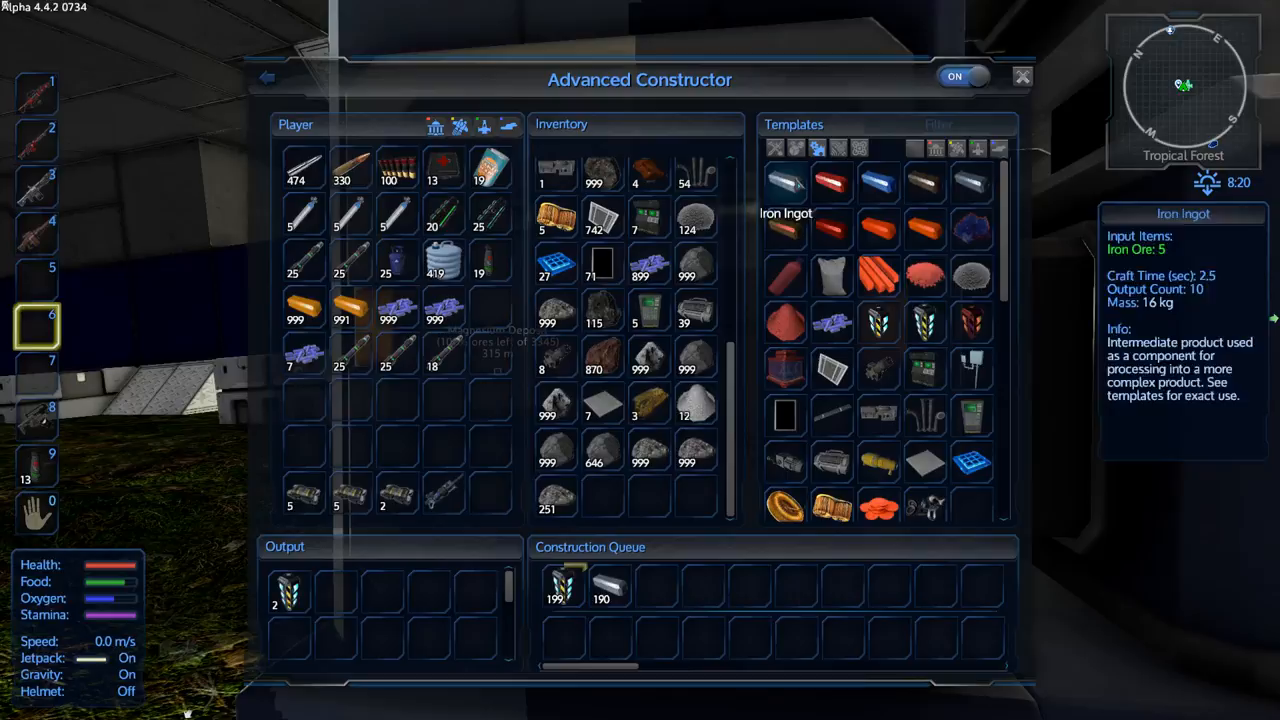
left_click(830, 184)
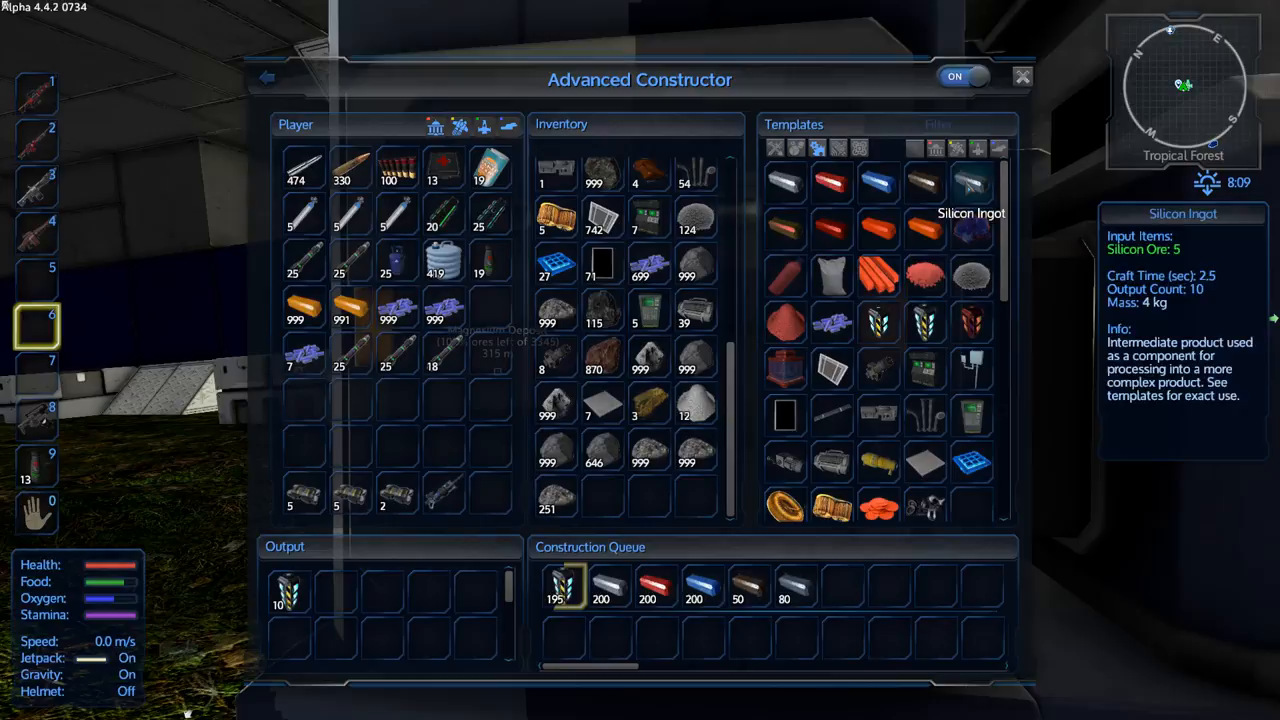
mouse_move(784, 230)
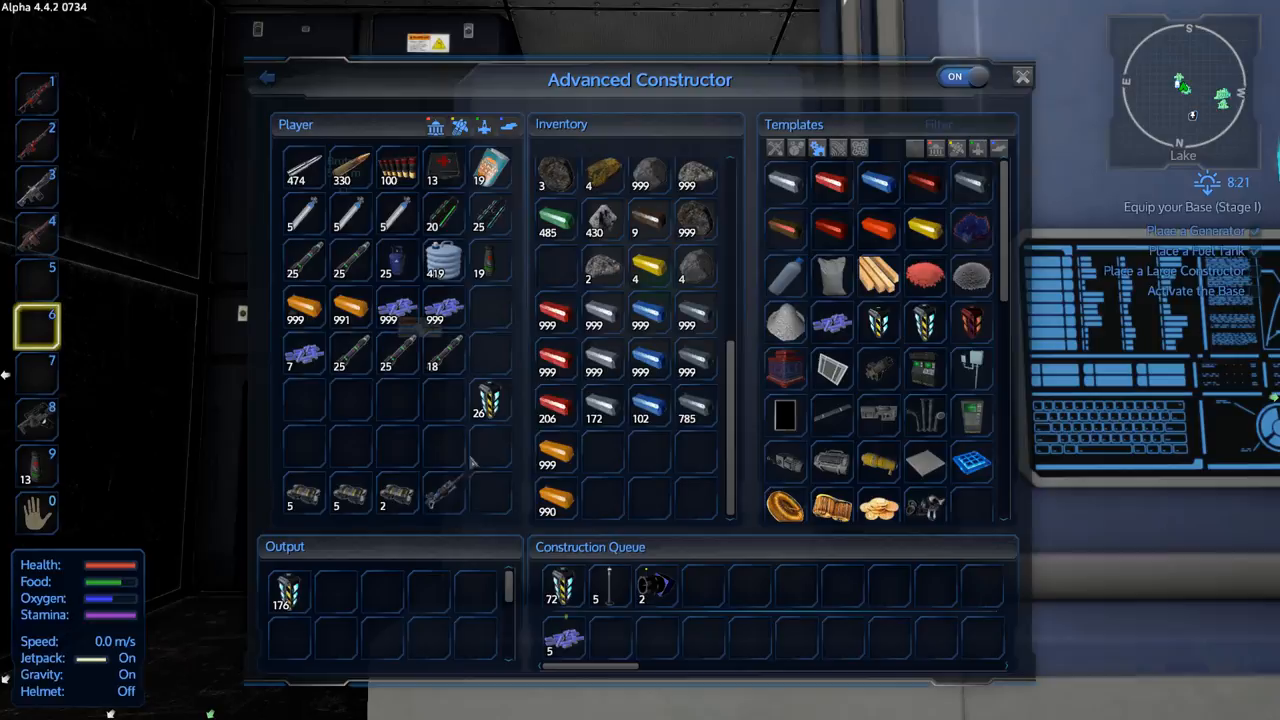
mouse_move(832, 272)
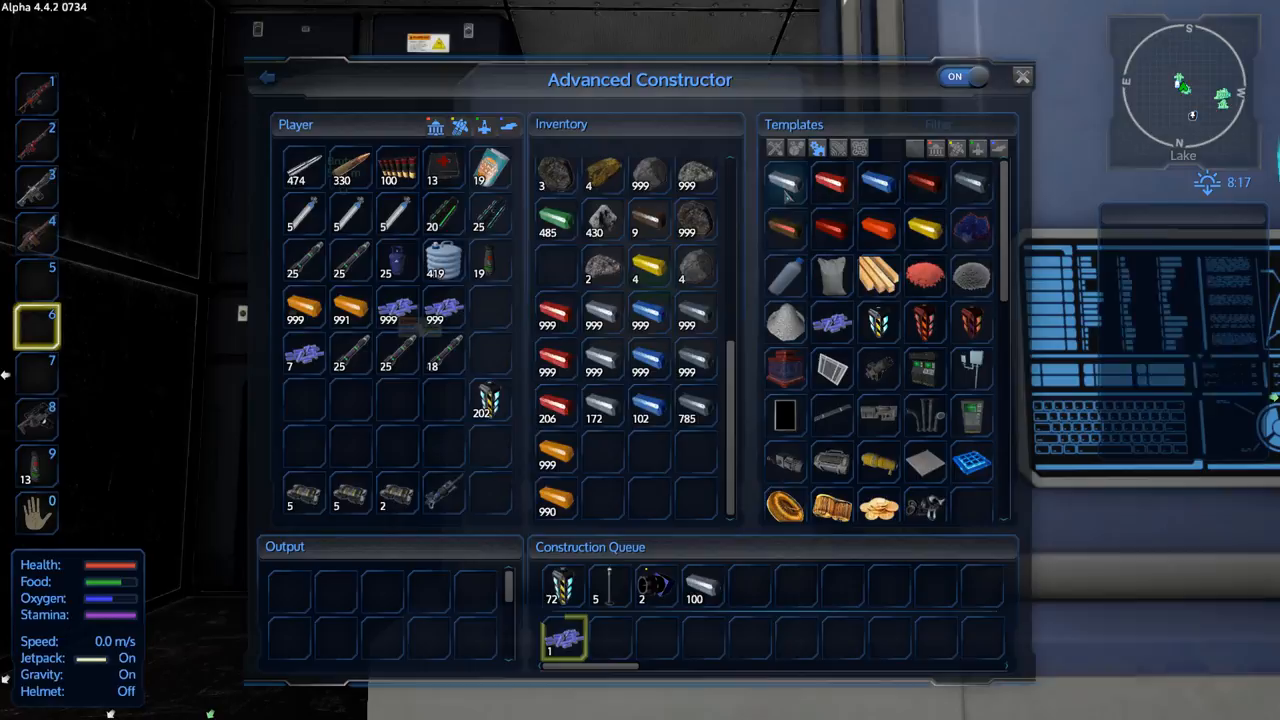
Step: Queue two more ingot batches, including copper ore into copper ingots, in the Advanced Constructor
left_click(832, 180)
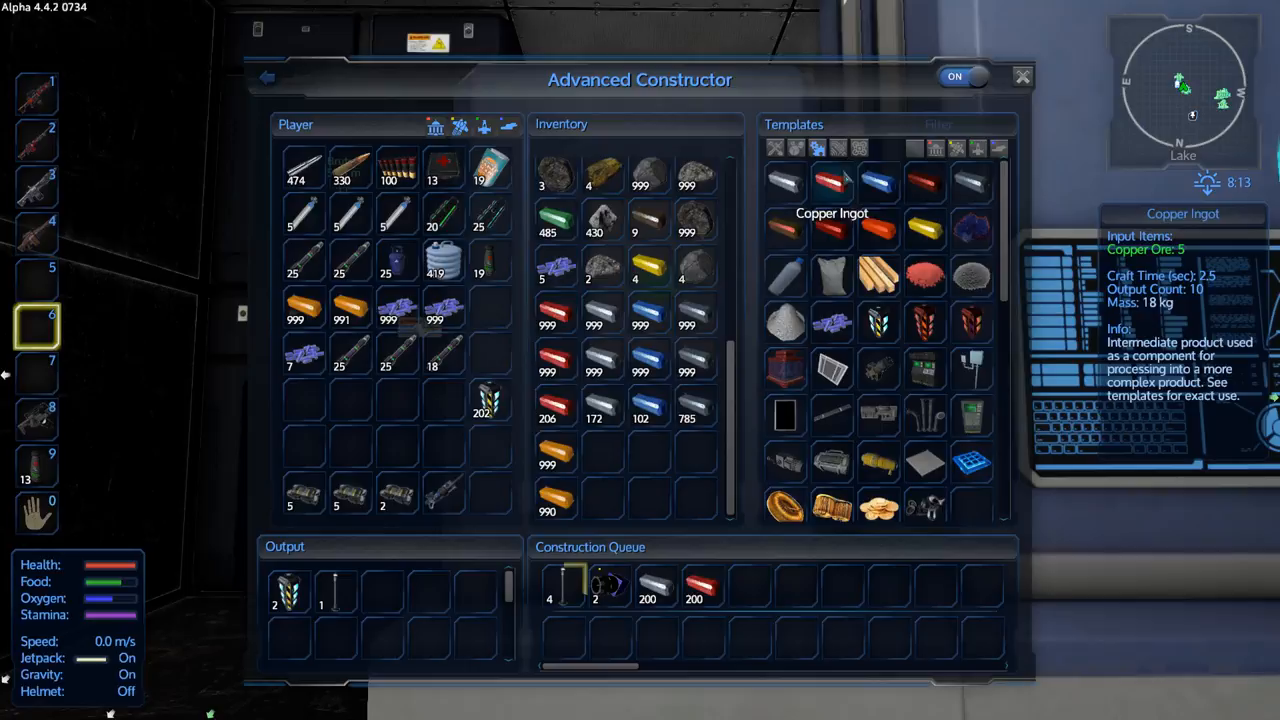
left_click(832, 180)
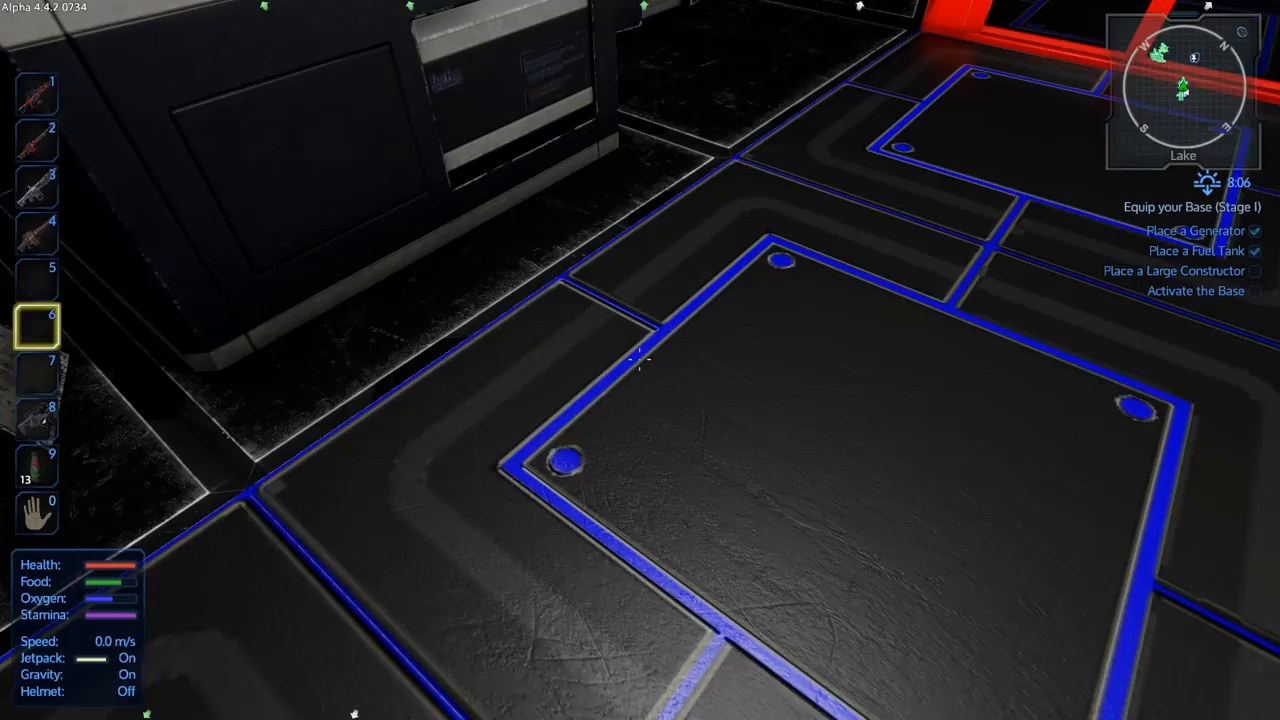
Step: Leave the constructor and head across the base floor to the machinery wall
left_click(640, 360)
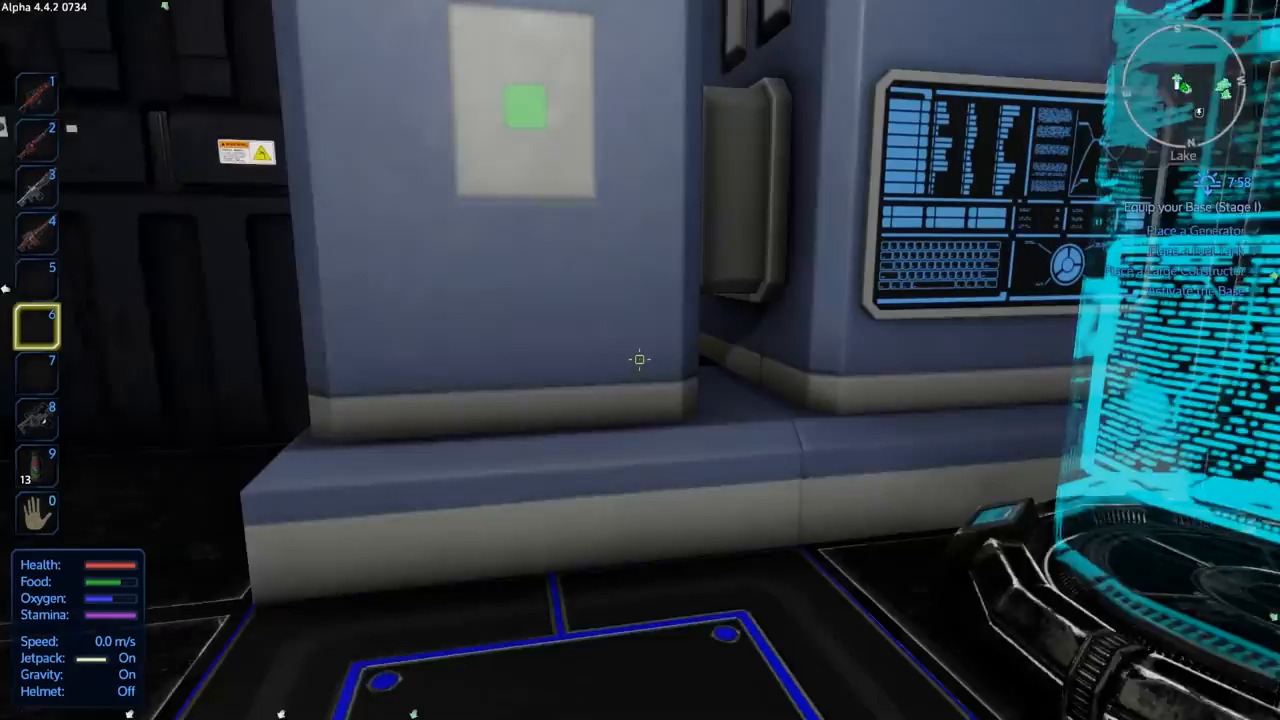
Step: Reopen the Advanced Constructor and browse further down the ingot templates
left_click(640, 360)
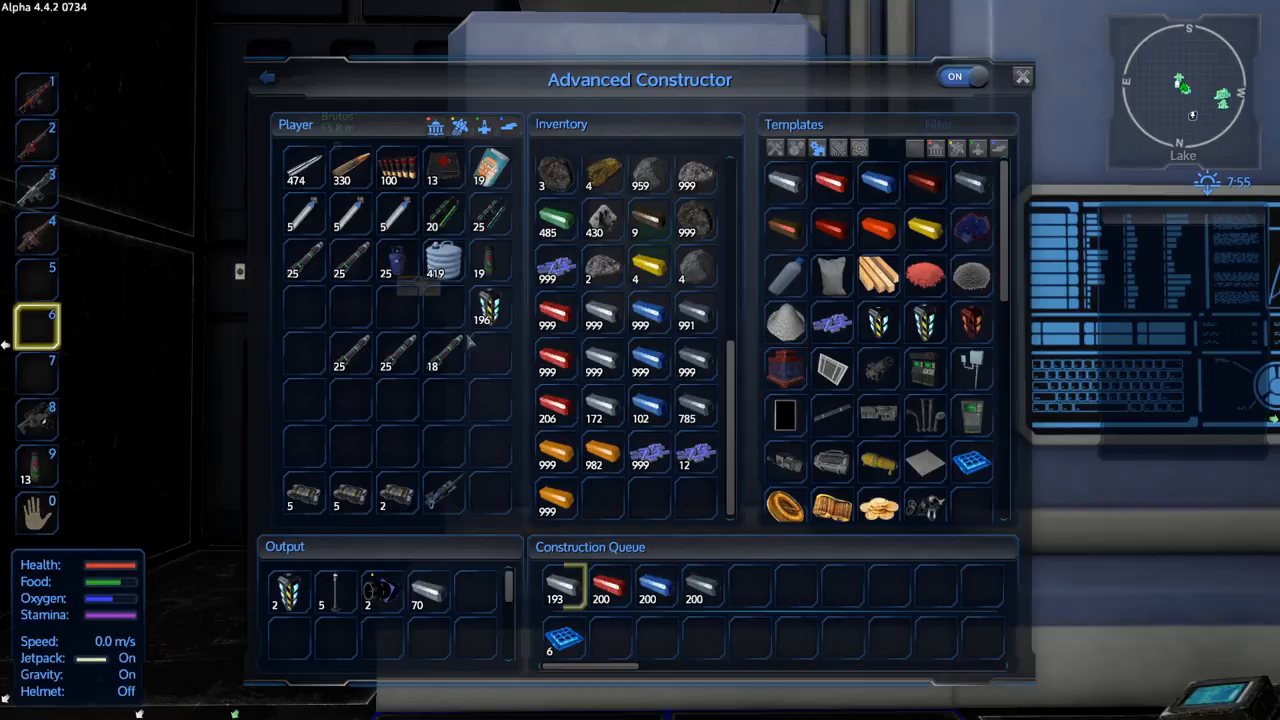
scroll("down", 3)
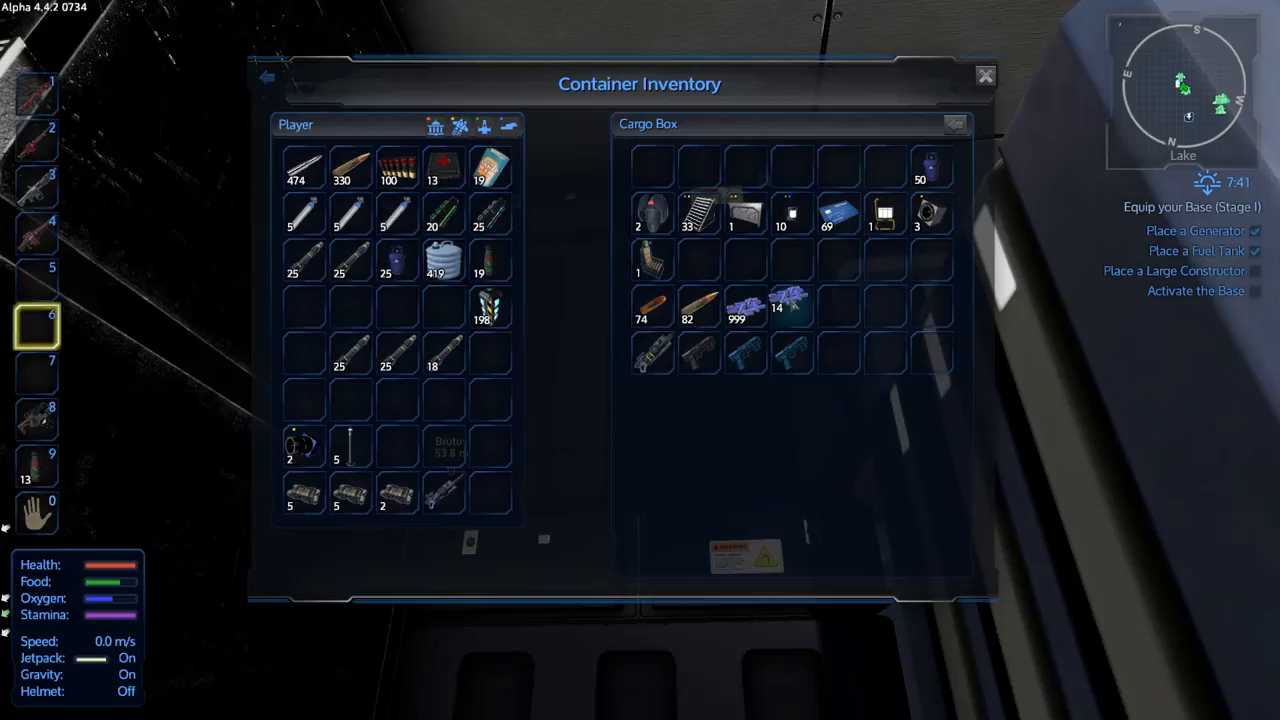
mouse_move(444, 352)
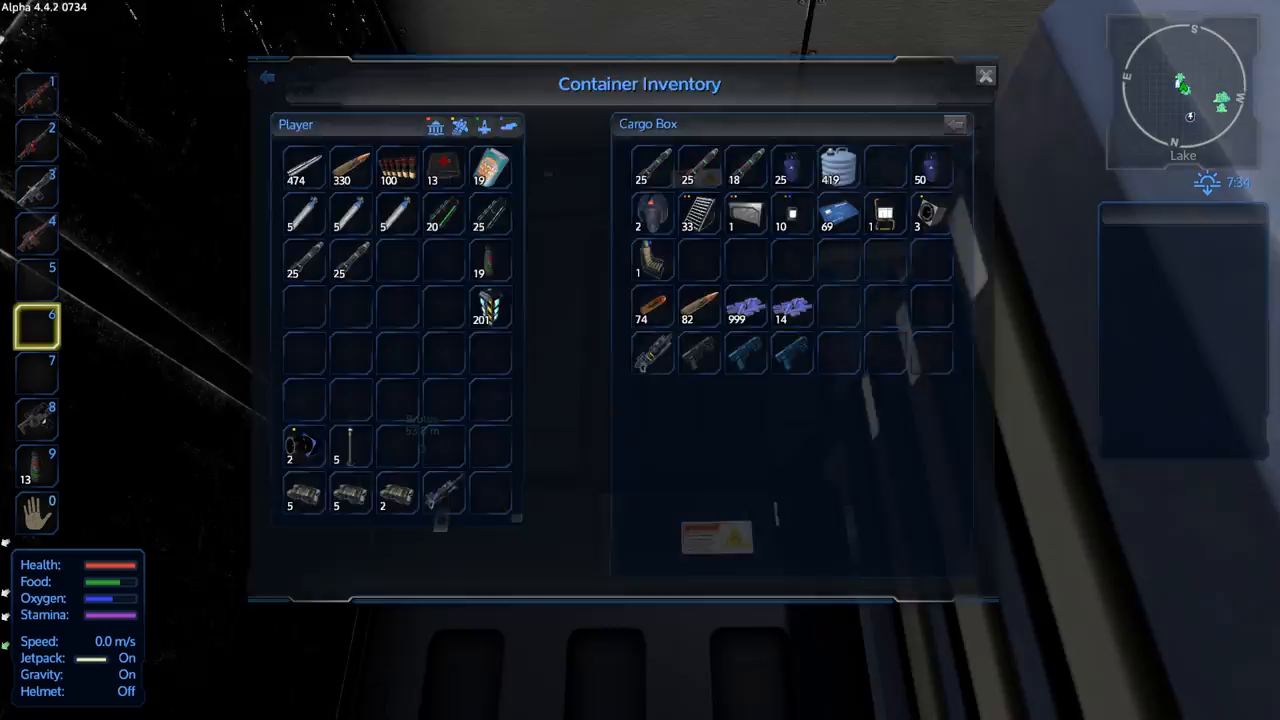
Step: Move surplus stacks from the player inventory into the Cargo Box
left_click(984, 76)
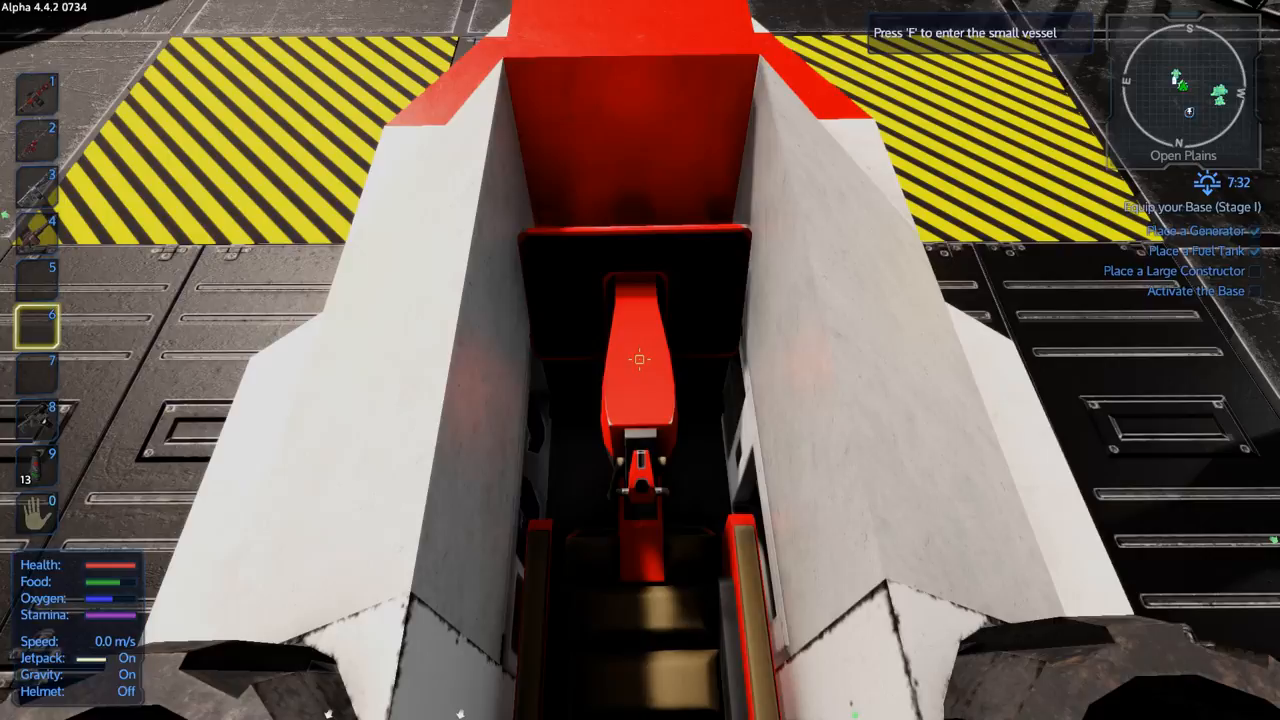
Step: Interact with F at the parked small vessel near the landing pad
key("f")
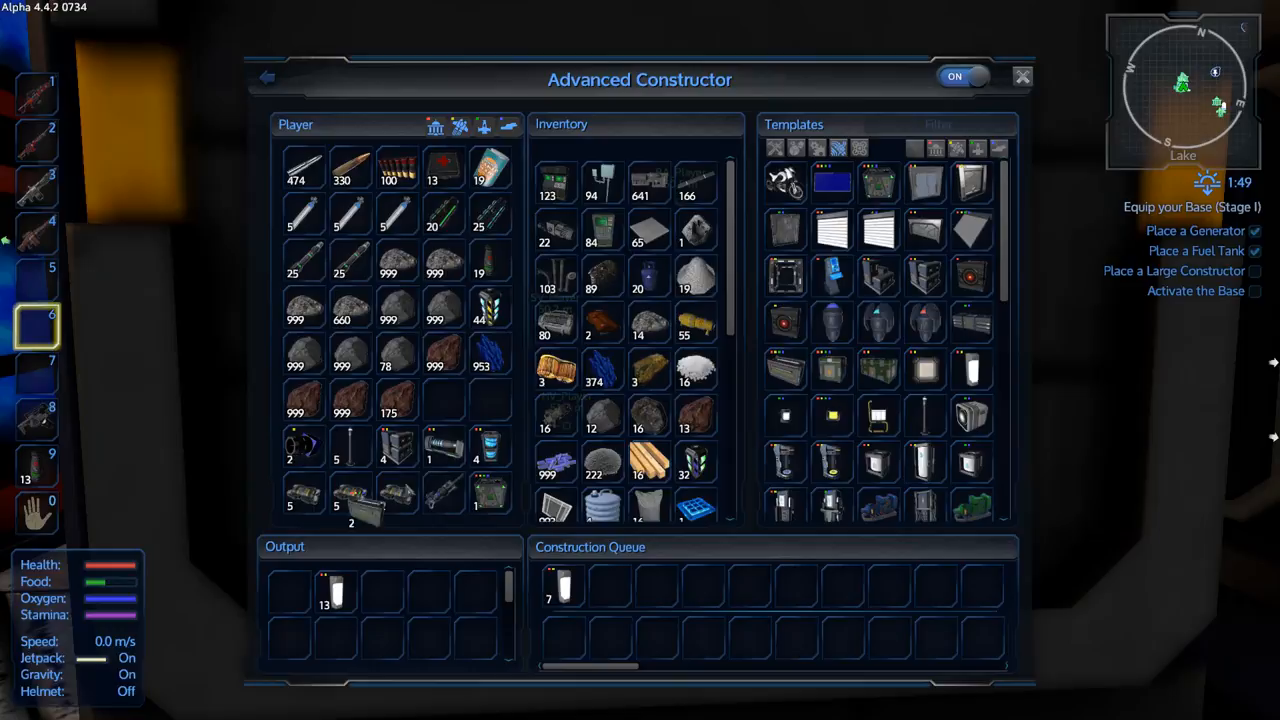
Step: Add one template item to the constructor's Construction Queue
left_click(1022, 76)
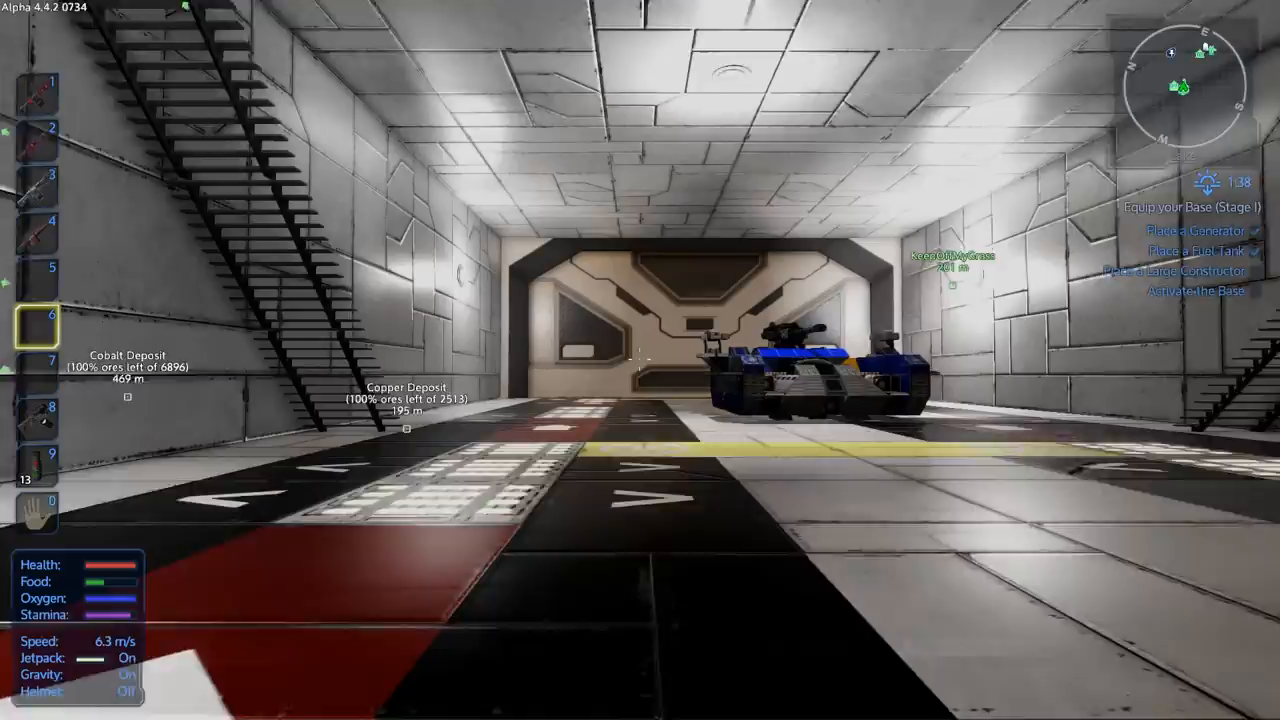
Step: Bring up the hangar fridge's Container Inventory with F
key("f")
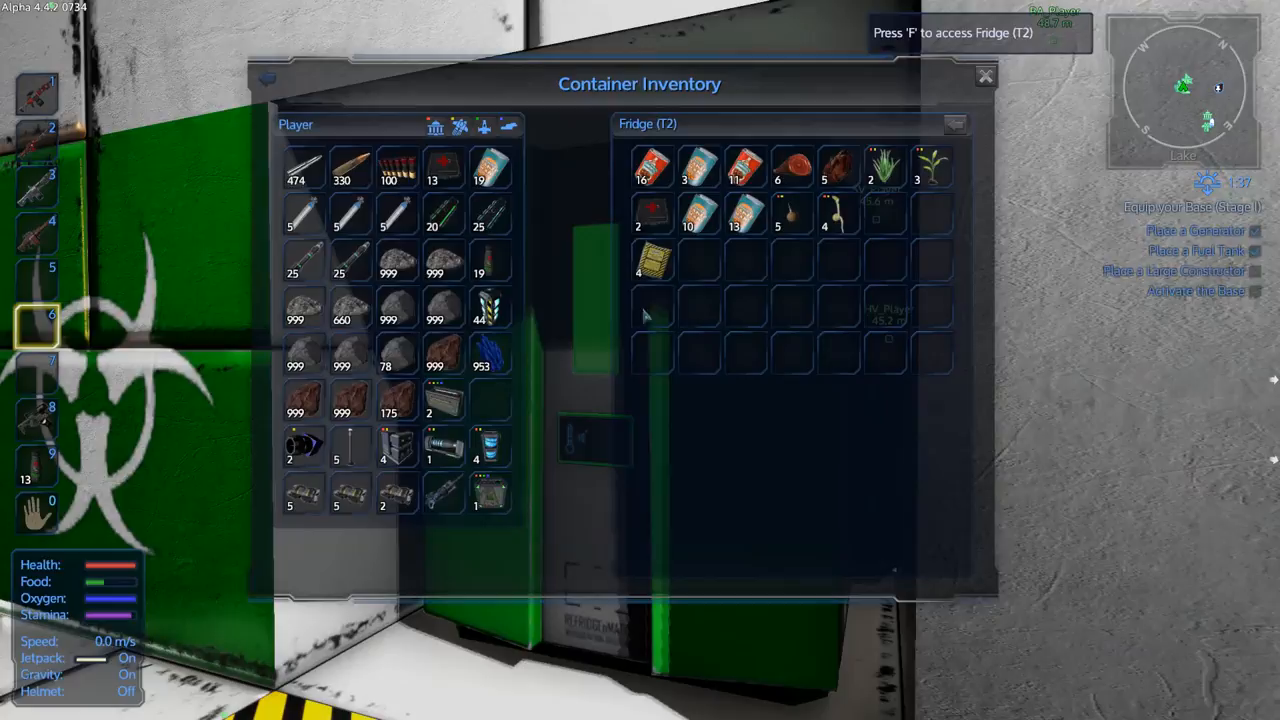
mouse_move(746, 168)
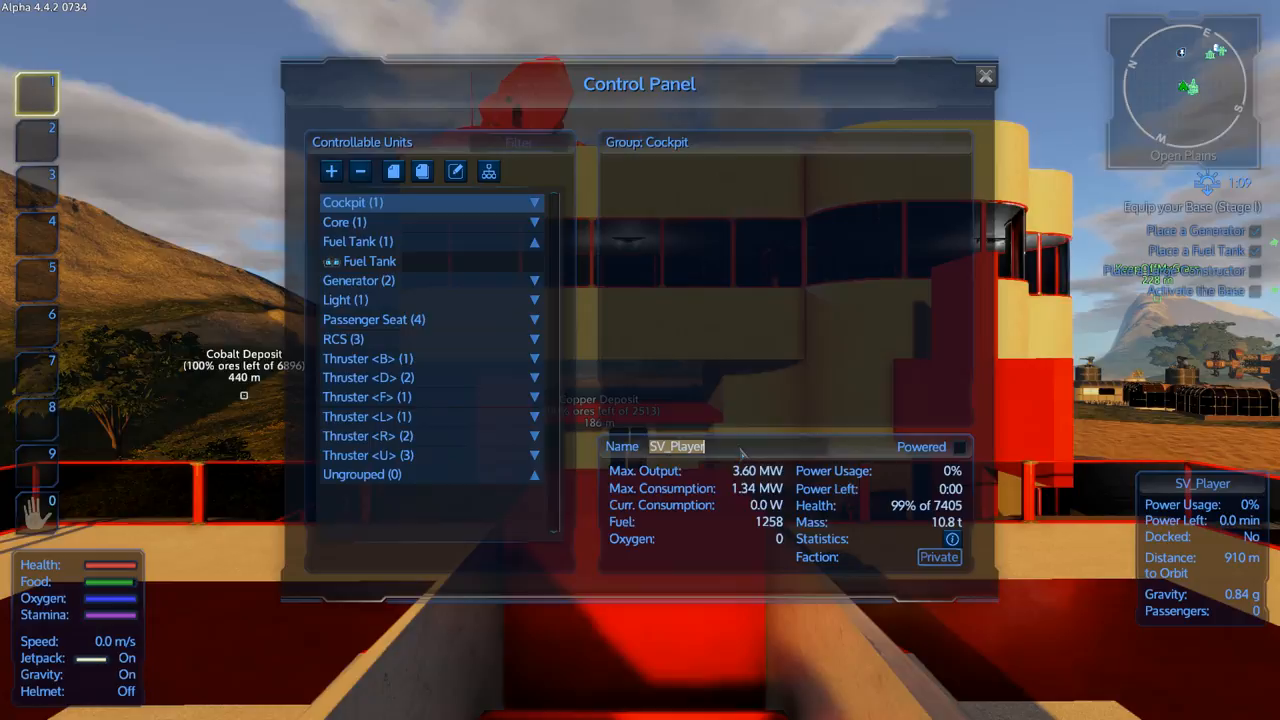
Step: Select the Cockpit in the Control Panel to review fuel and power status
left_click(984, 76)
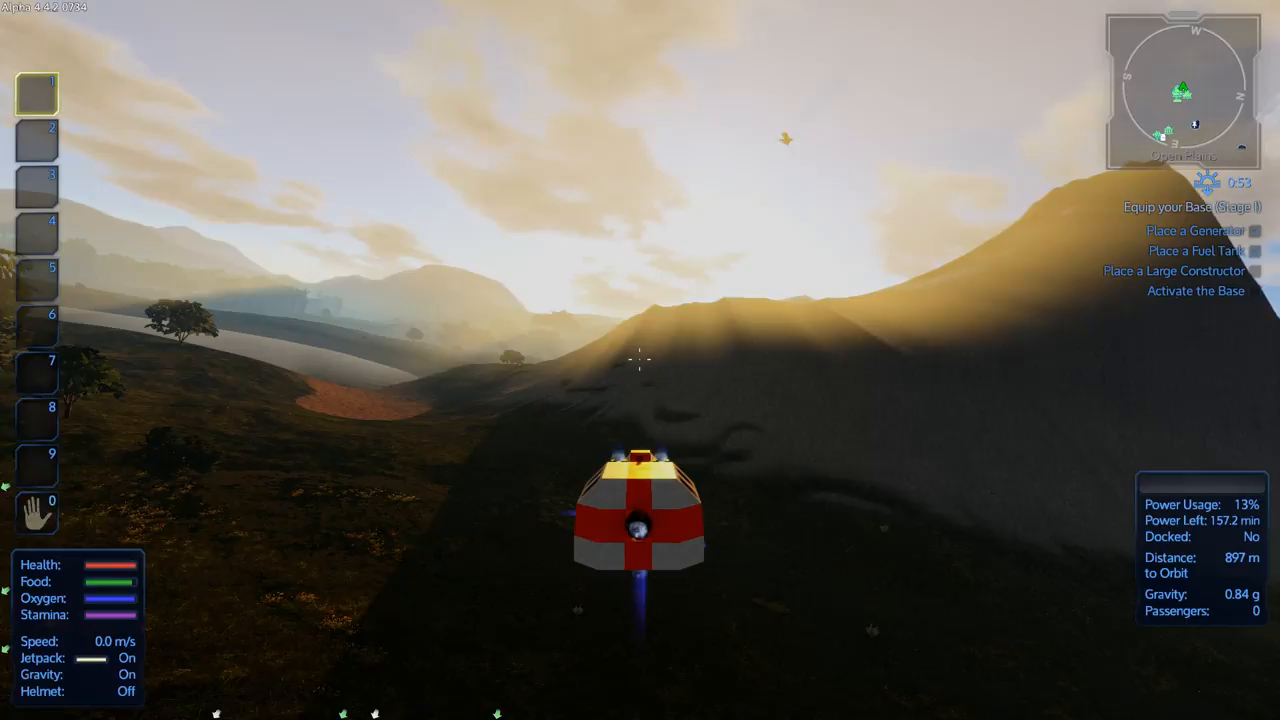
Step: Accelerate the small vessel forward over the hills toward a factory site
key("w")
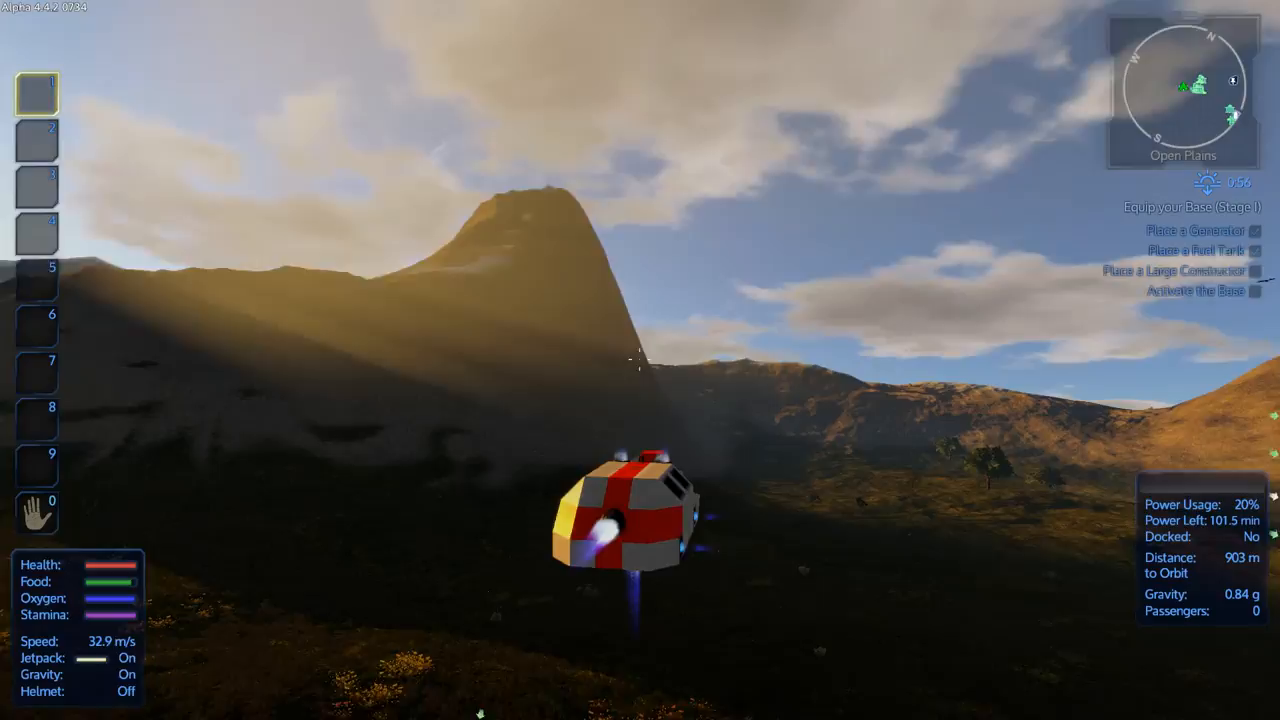